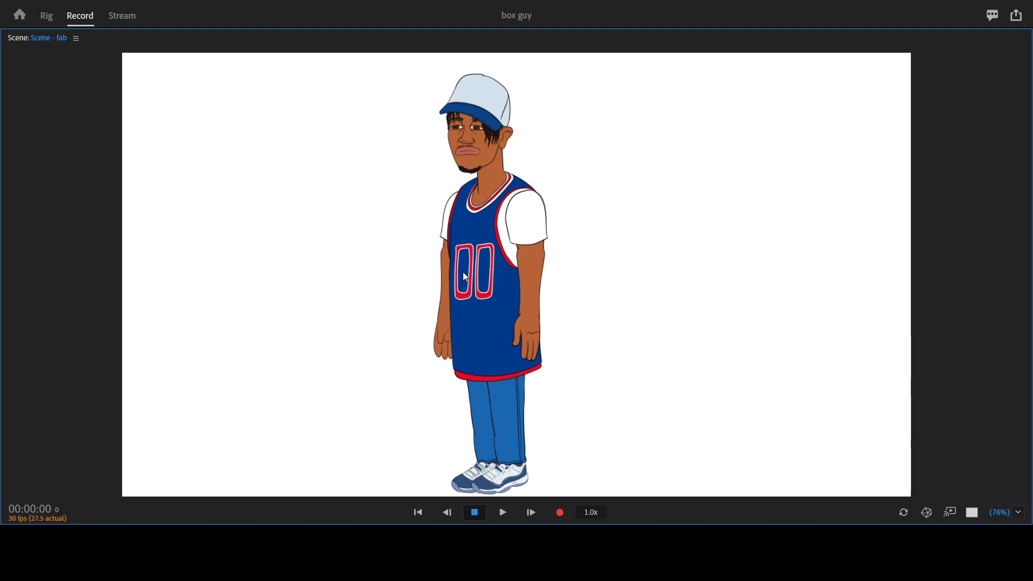
{"action": "mouse_move", "coordinate": [449, 268]}
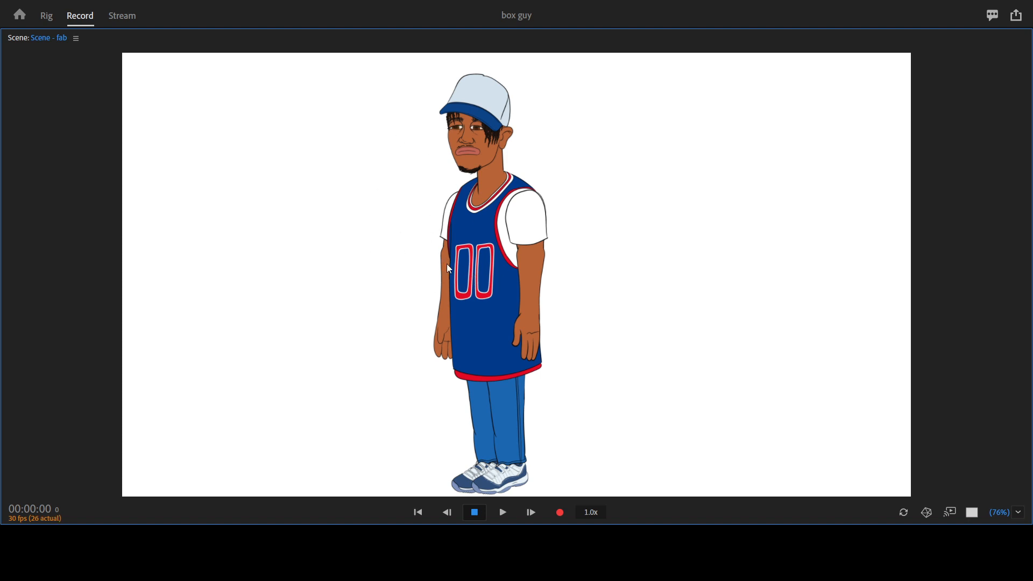
{"action": "mouse_move", "coordinate": [473, 285]}
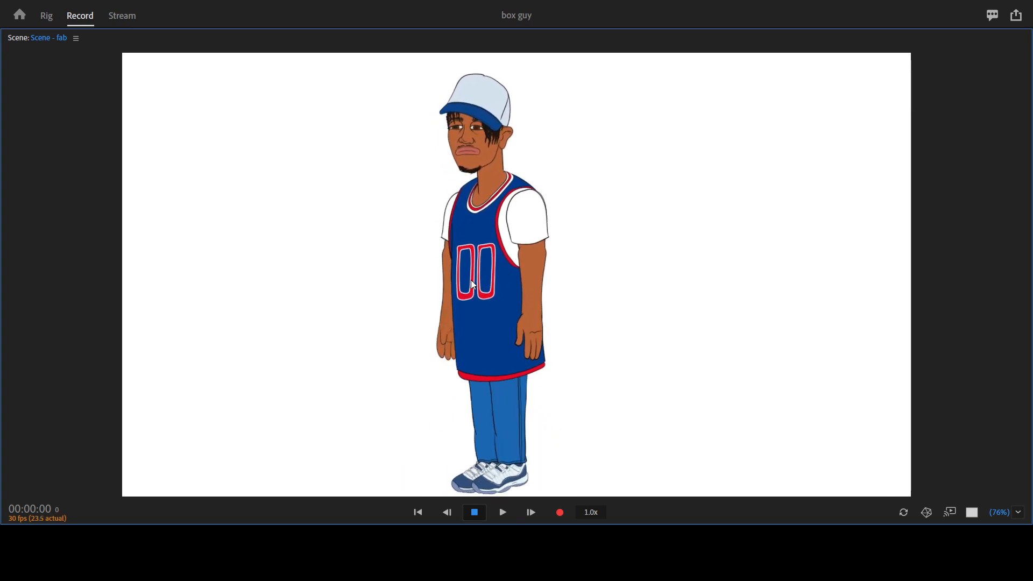
Switch to the Rig workspace to show the fab puppet's layer hierarchy.
{"action": "left_click", "coordinate": [46, 15]}
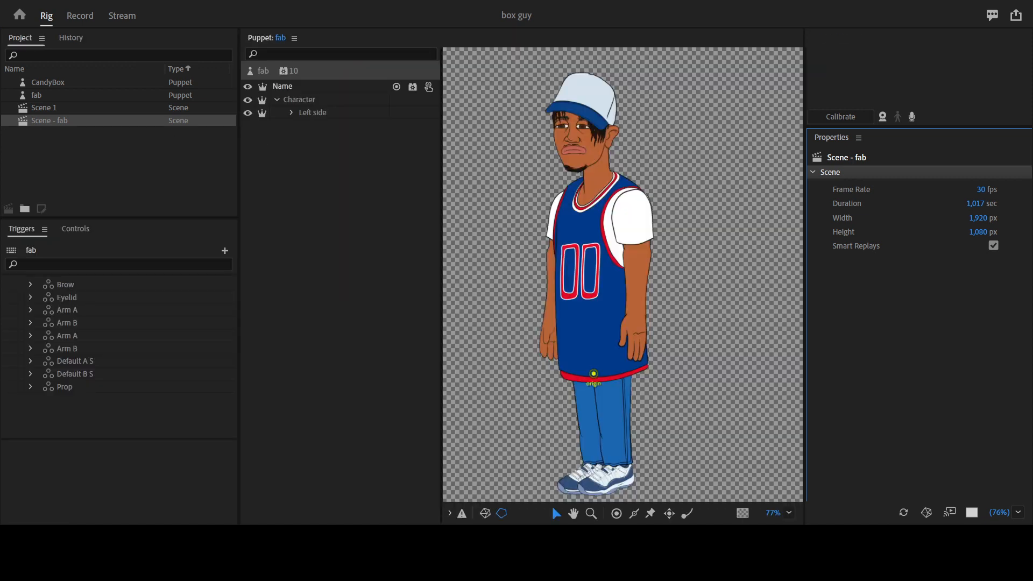
{"action": "left_click", "coordinate": [312, 112]}
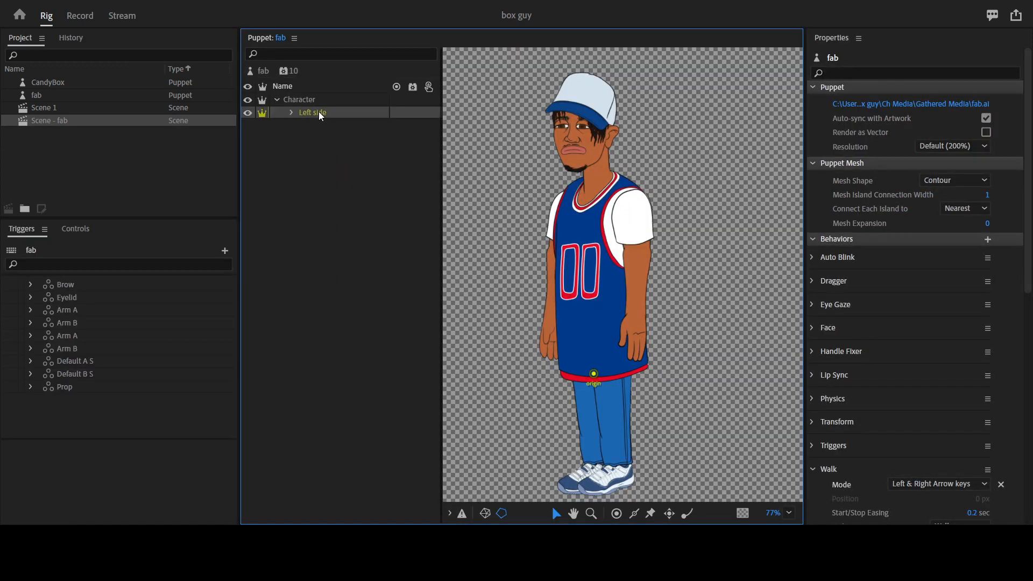
{"action": "left_click", "coordinate": [311, 112]}
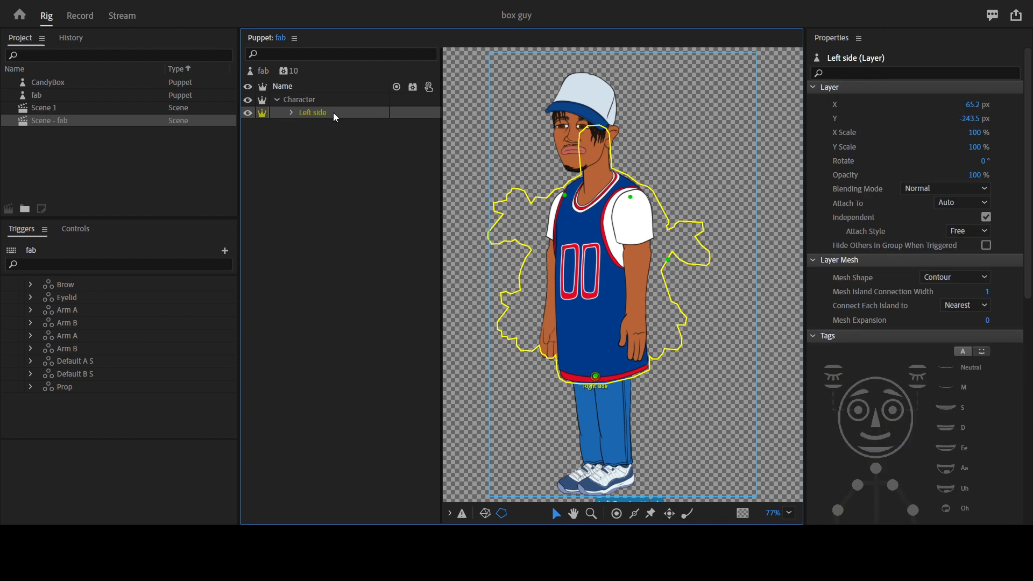
{"action": "mouse_move", "coordinate": [912, 191]}
{"action": "type", "text": "-100"}
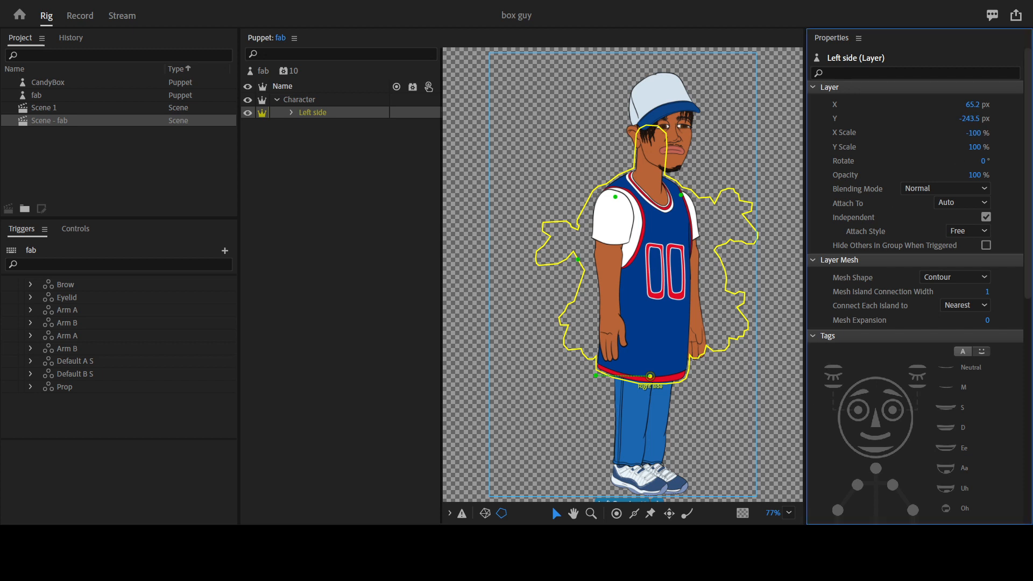
{"action": "mouse_move", "coordinate": [400, 232]}
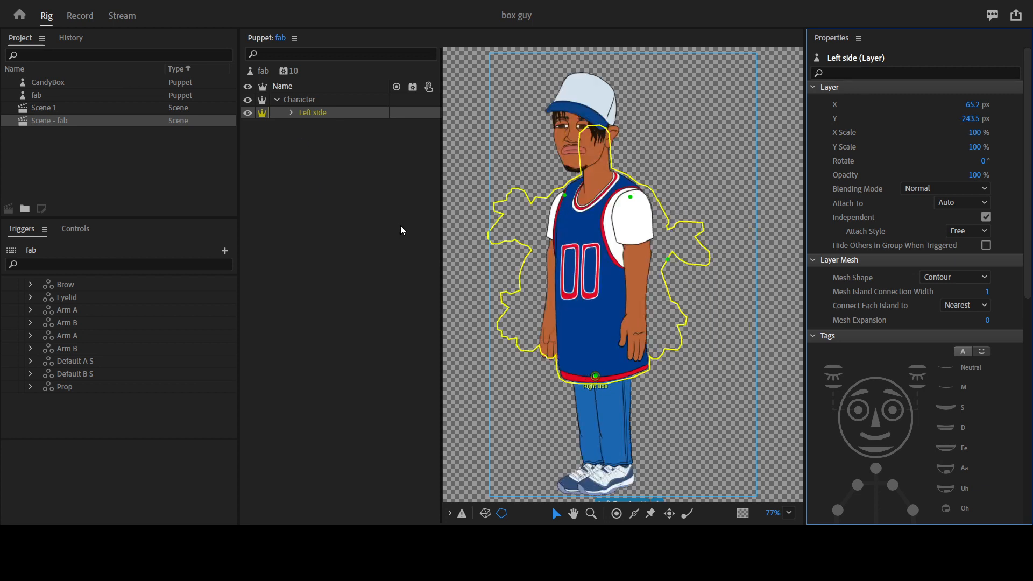
{"action": "mouse_move", "coordinate": [328, 120]}
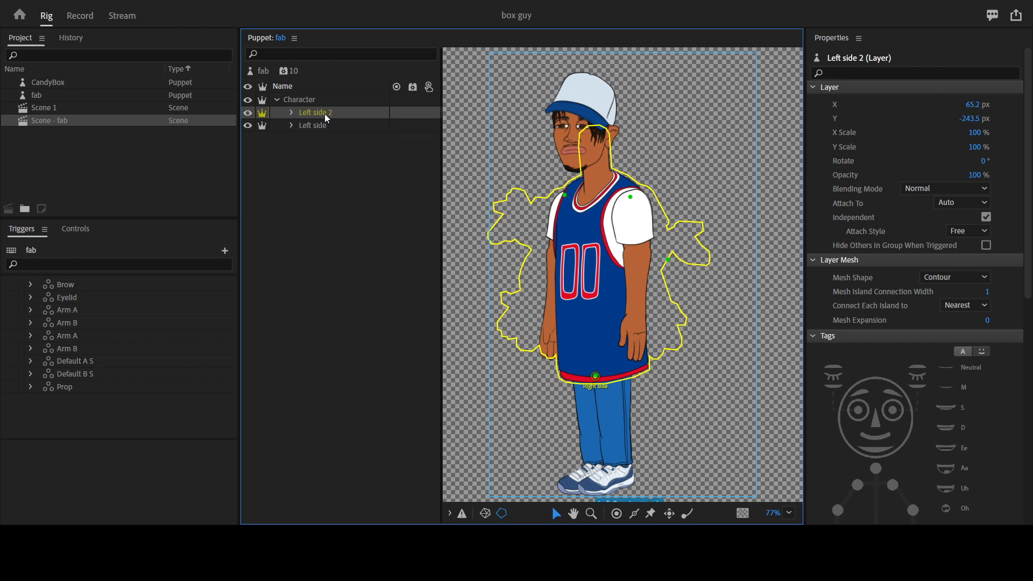
Rename the duplicated Left side layer to 'Right side', fixing the misspelled name.
{"action": "double_click", "coordinate": [314, 112]}
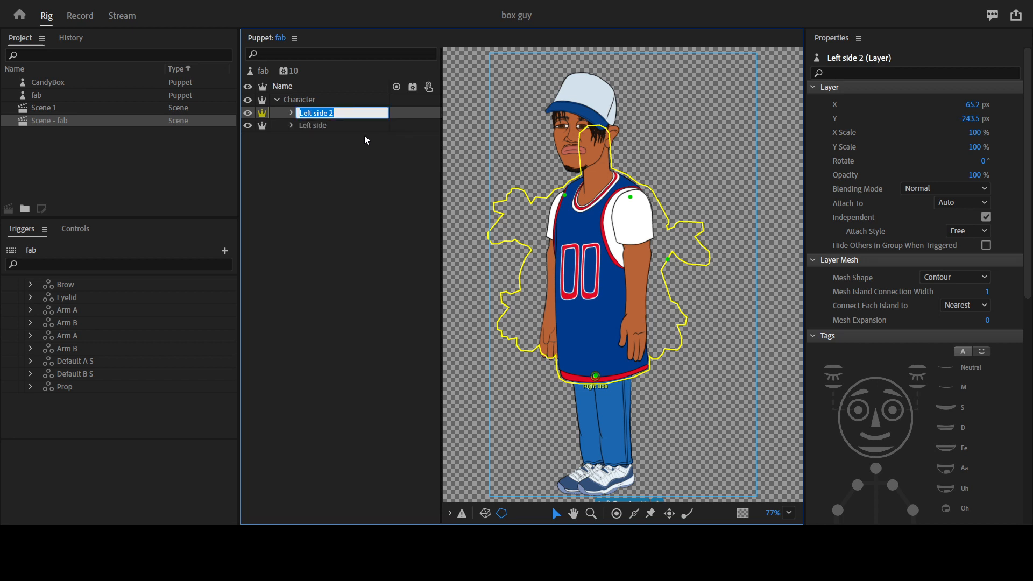
{"action": "type", "text": "Righr sd"}
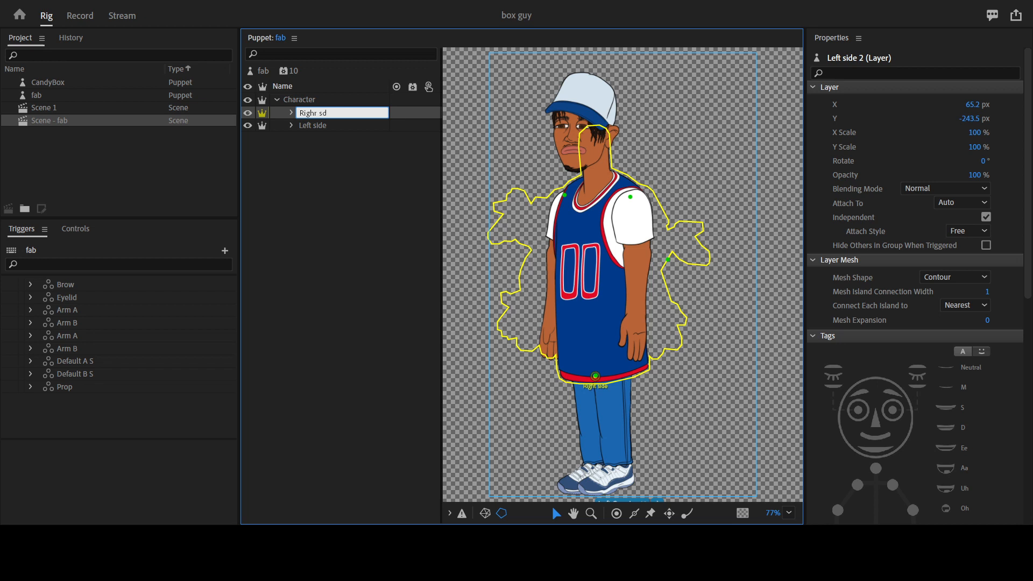
{"action": "left_click", "coordinate": [264, 71]}
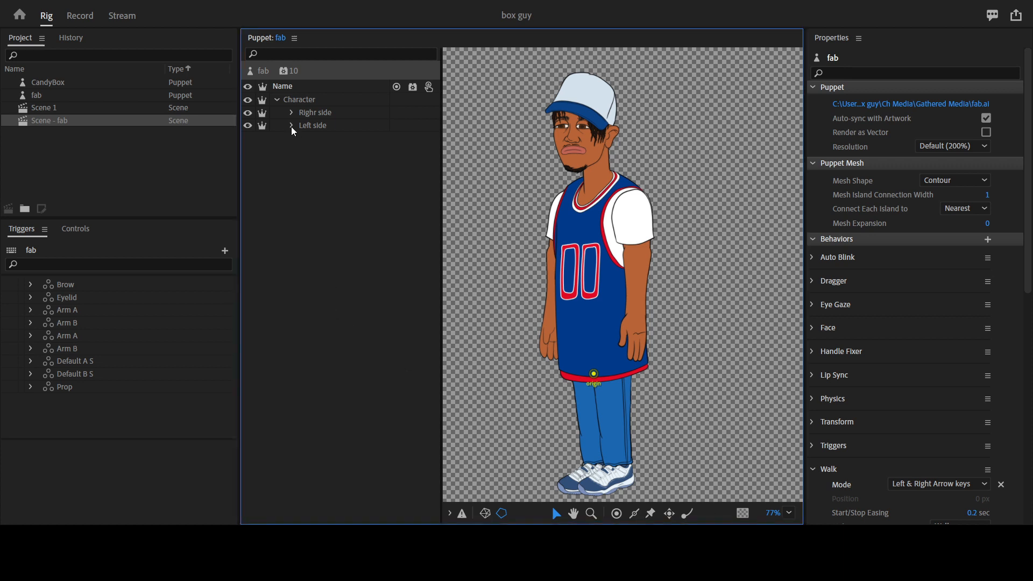
{"action": "left_click", "coordinate": [315, 112]}
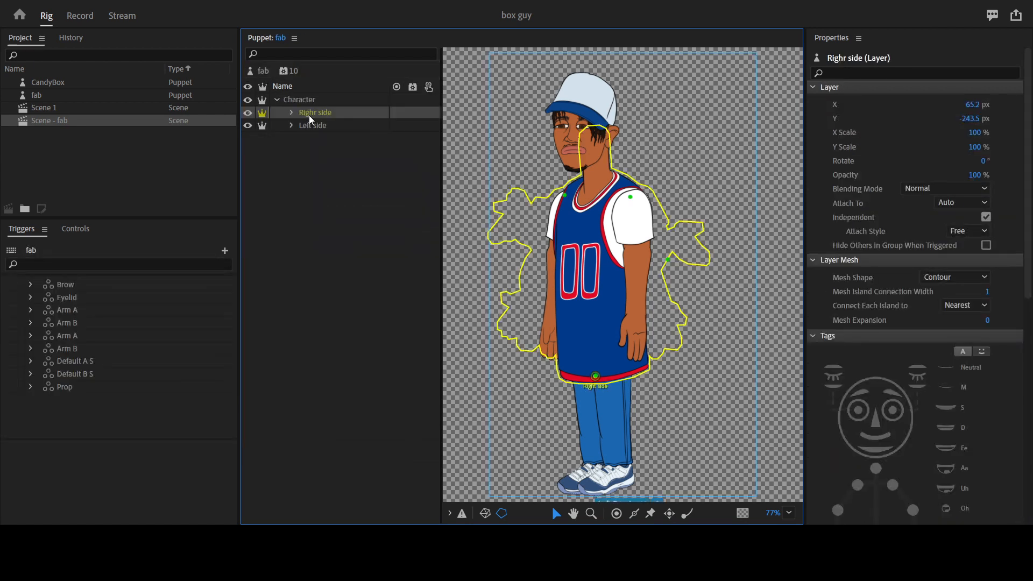
{"action": "double_click", "coordinate": [315, 112]}
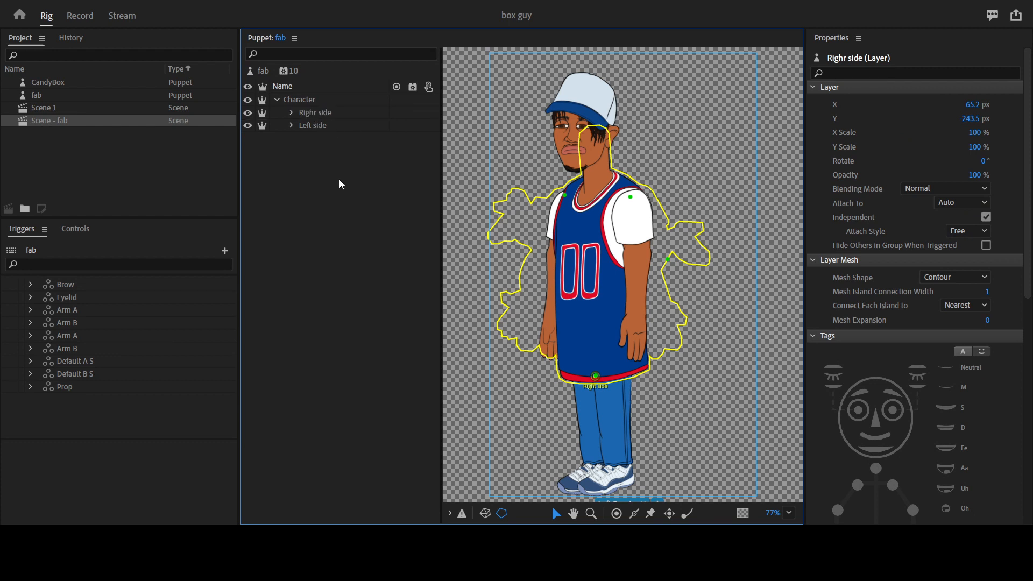
{"action": "left_click", "coordinate": [264, 70]}
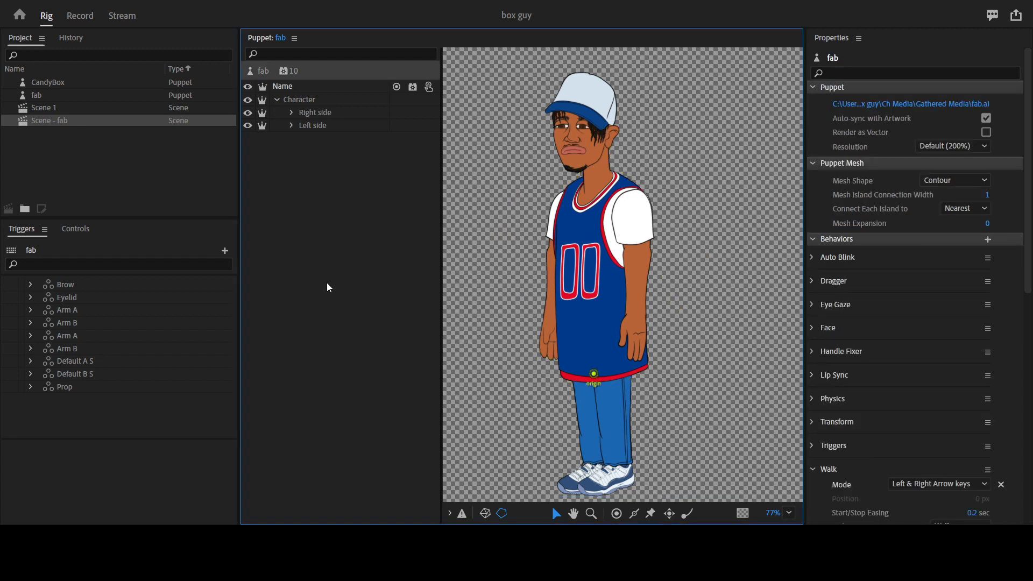
{"action": "mouse_move", "coordinate": [331, 119]}
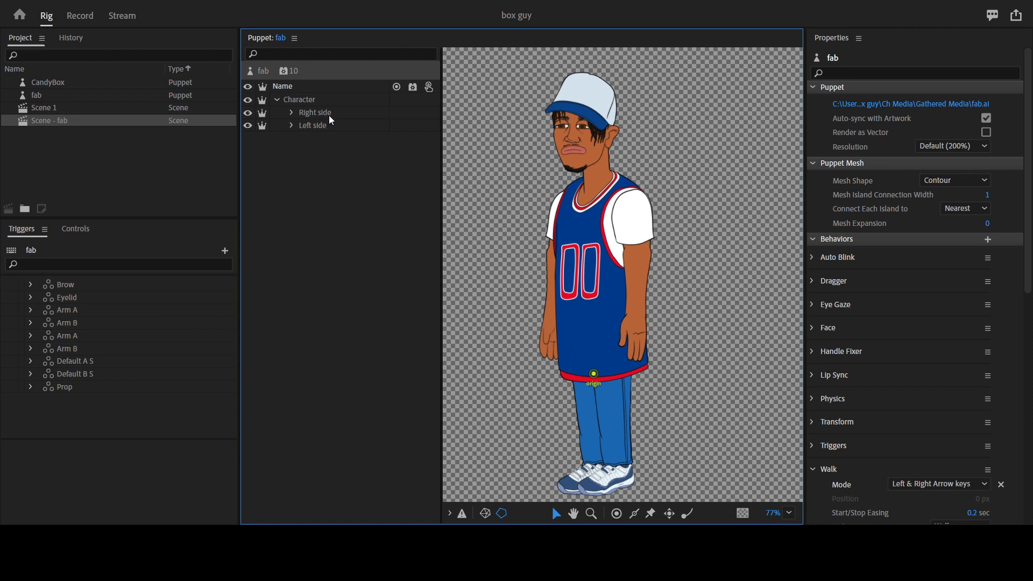
{"action": "mouse_move", "coordinate": [320, 126]}
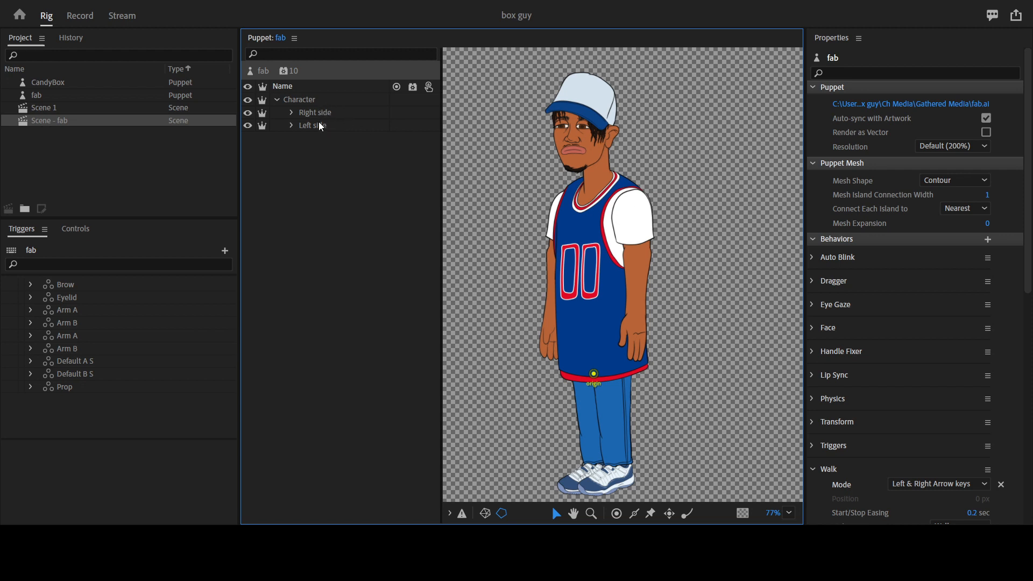
Mirror the Right side layer by setting its X scale to -100%.
{"action": "left_click", "coordinate": [315, 112]}
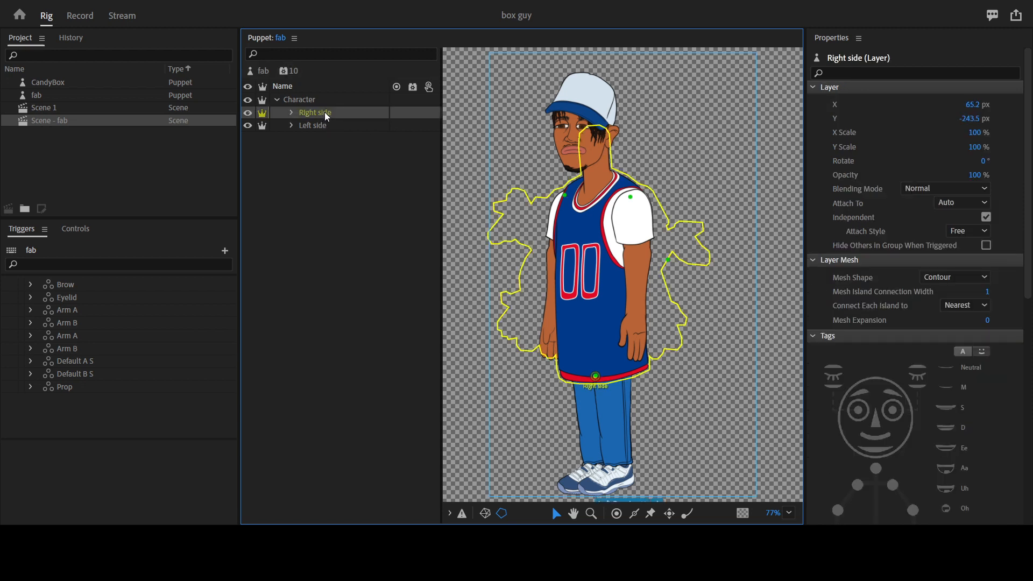
{"action": "triple_click", "coordinate": [974, 132]}
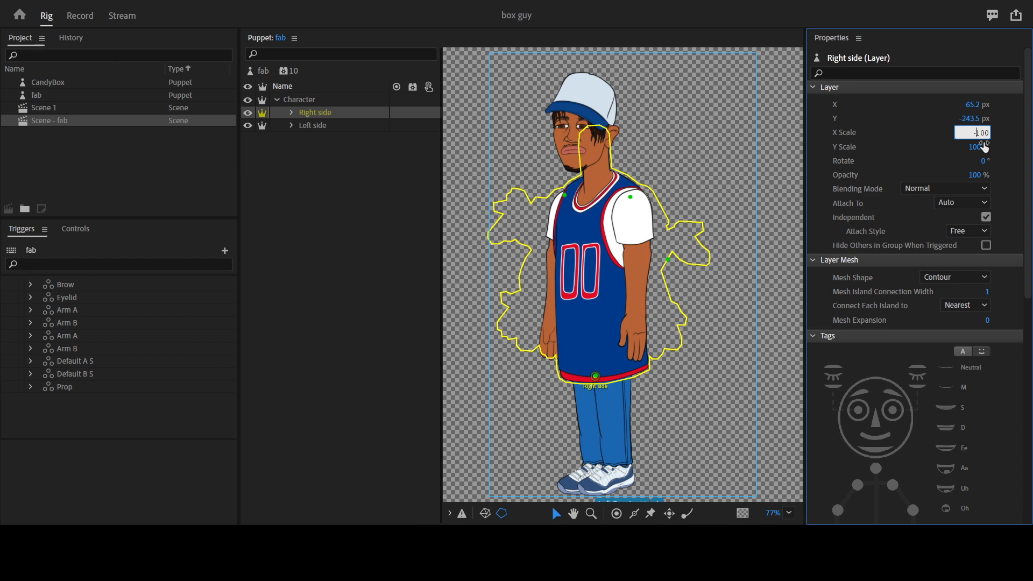
{"action": "type", "text": "-100"}
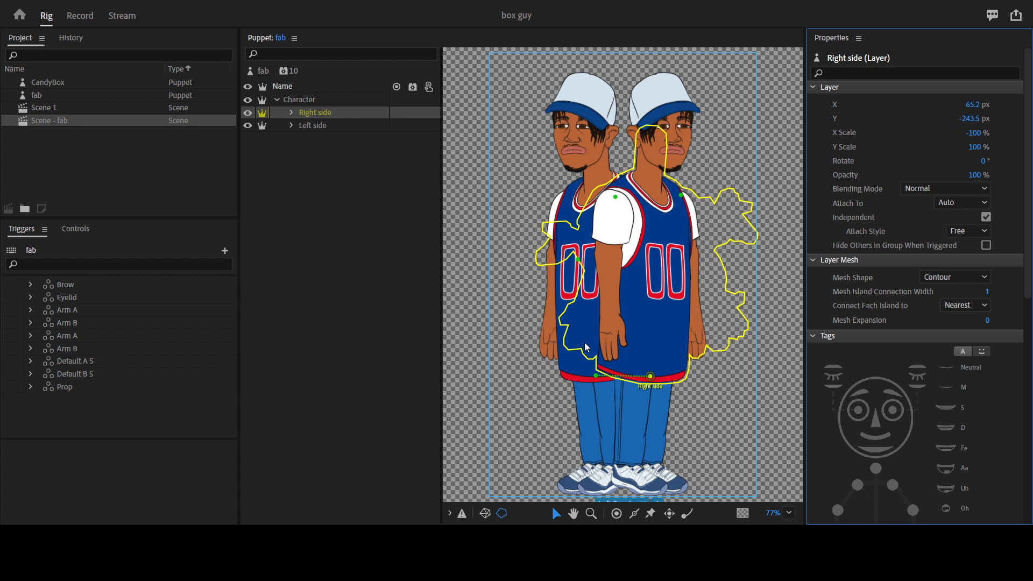
{"action": "mouse_move", "coordinate": [340, 129]}
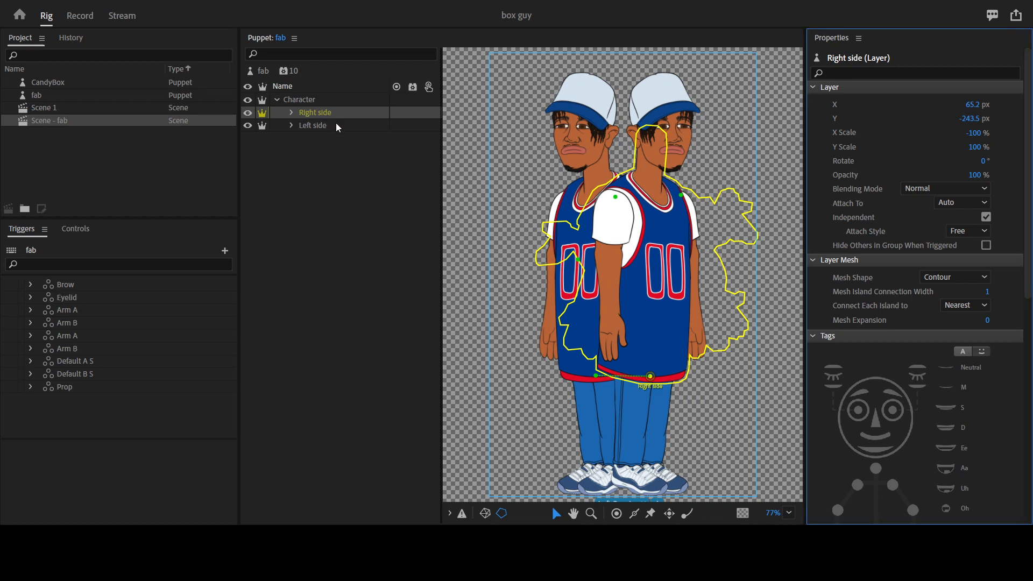
{"action": "mouse_move", "coordinate": [333, 123]}
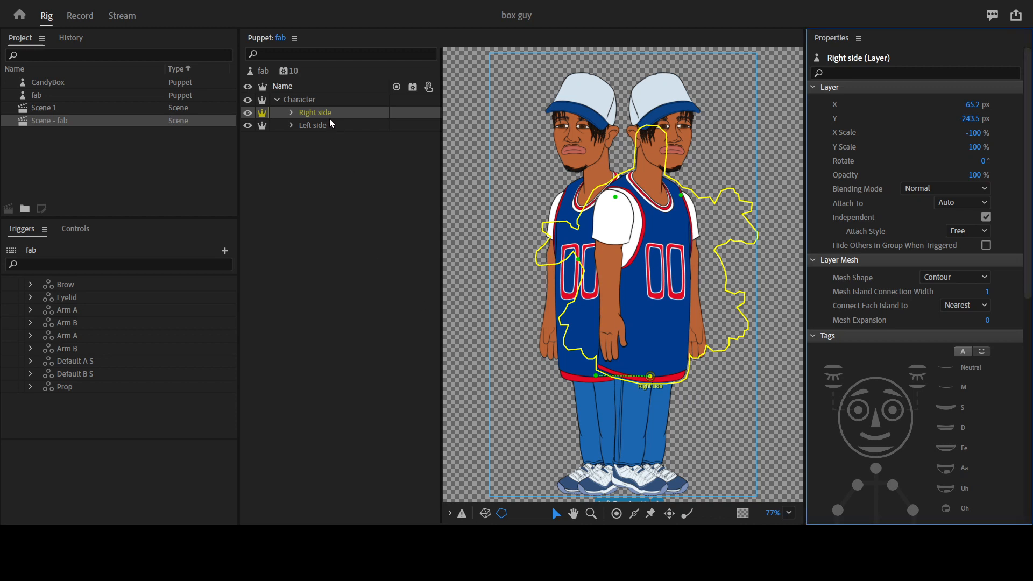
{"action": "left_click", "coordinate": [312, 125]}
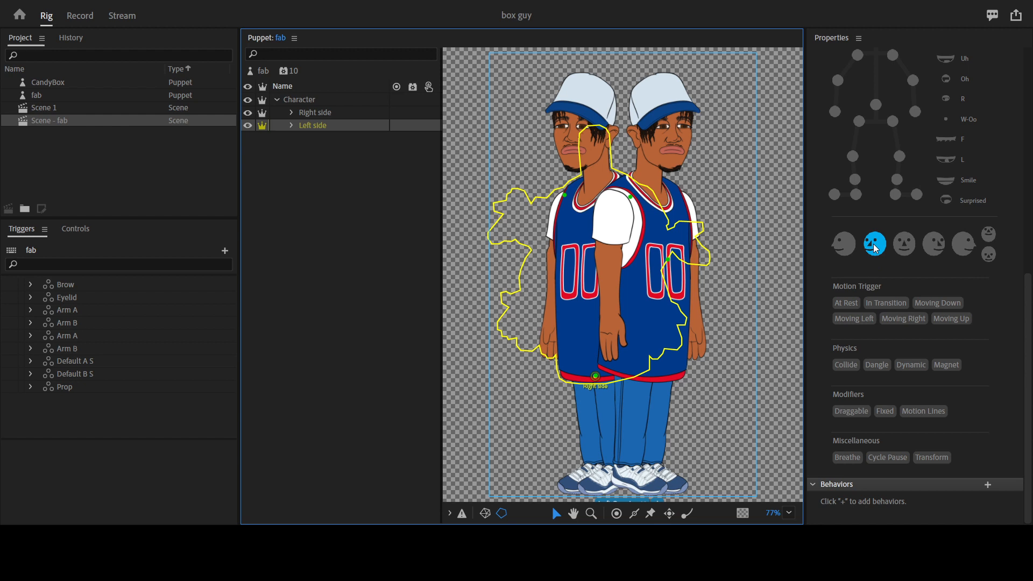
Tag the Right side layer with the fourth face view, then select the Character group.
{"action": "left_click", "coordinate": [315, 112]}
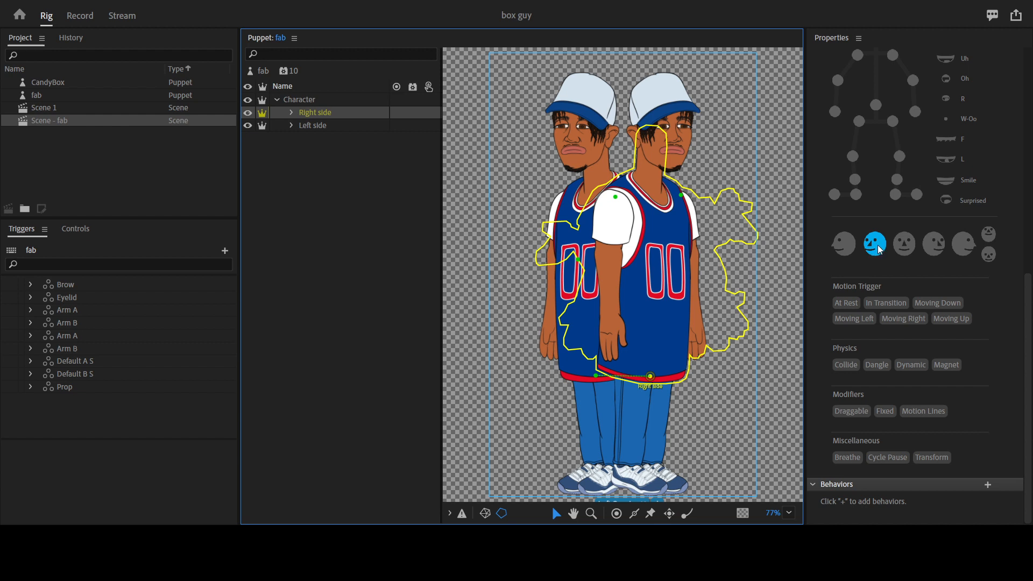
{"action": "mouse_move", "coordinate": [948, 251]}
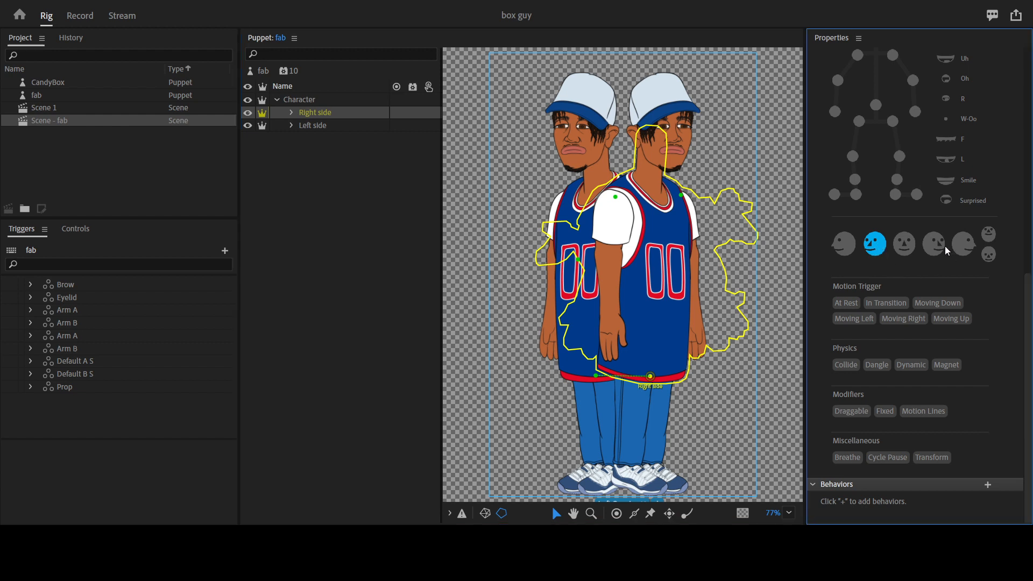
{"action": "left_click", "coordinate": [933, 243]}
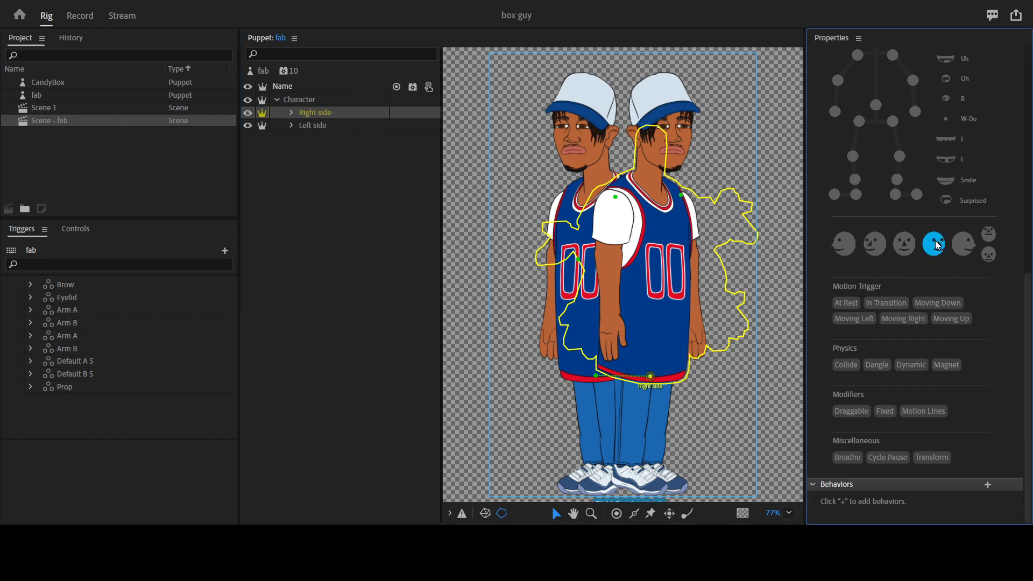
{"action": "mouse_move", "coordinate": [801, 435]}
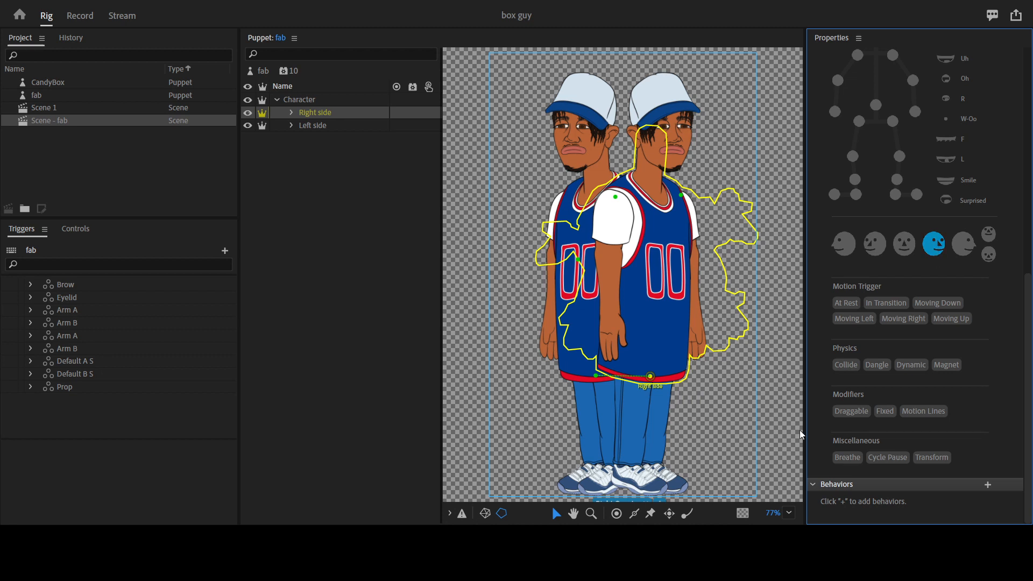
{"action": "mouse_move", "coordinate": [802, 435]}
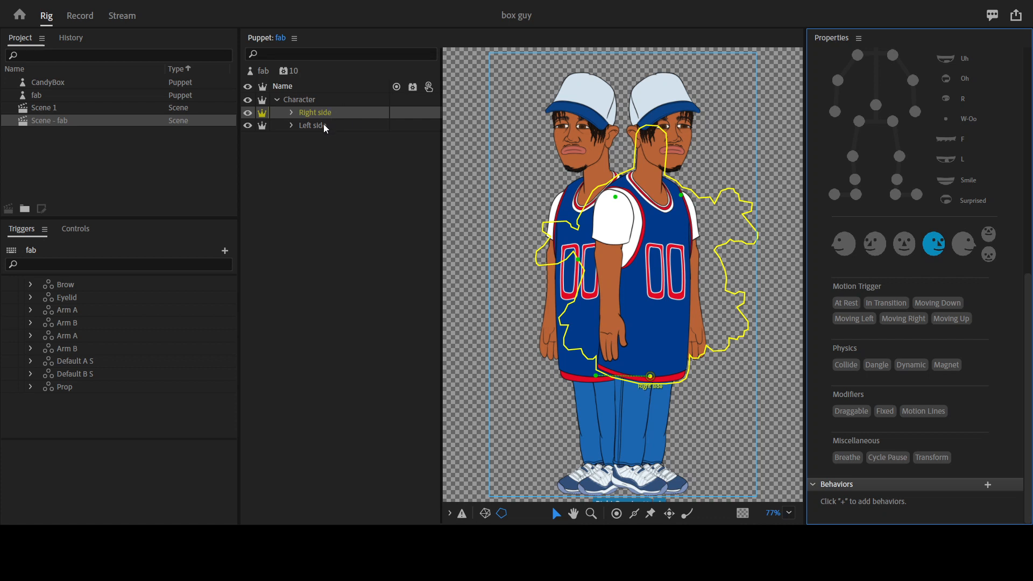
{"action": "mouse_move", "coordinate": [341, 146]}
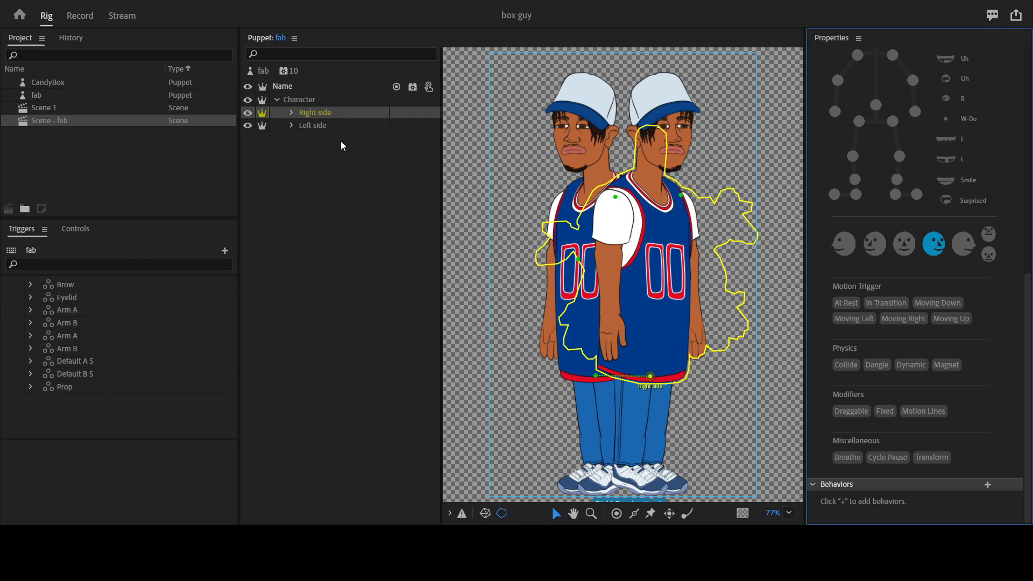
{"action": "left_click", "coordinate": [299, 99]}
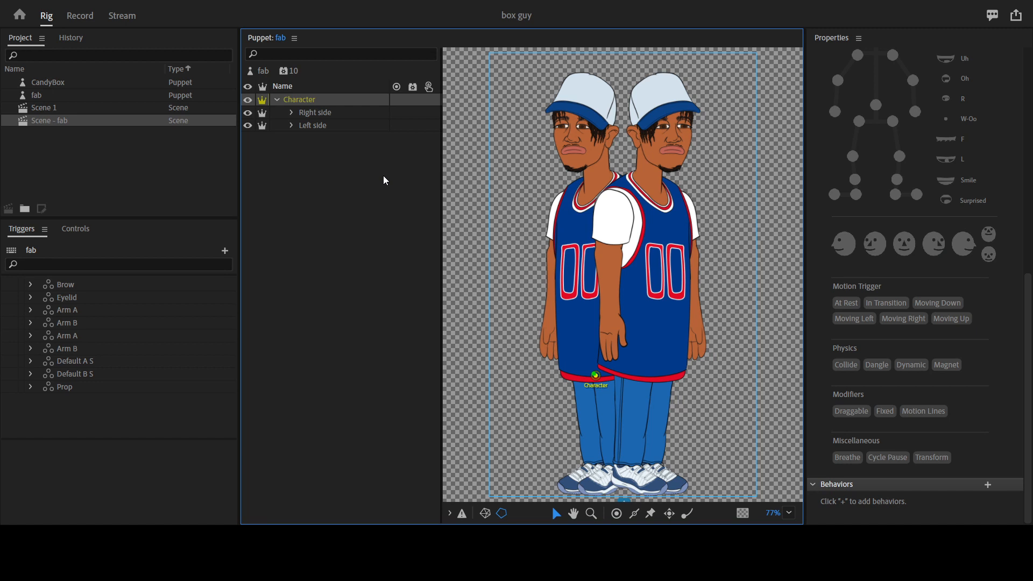
{"action": "mouse_move", "coordinate": [425, 241]}
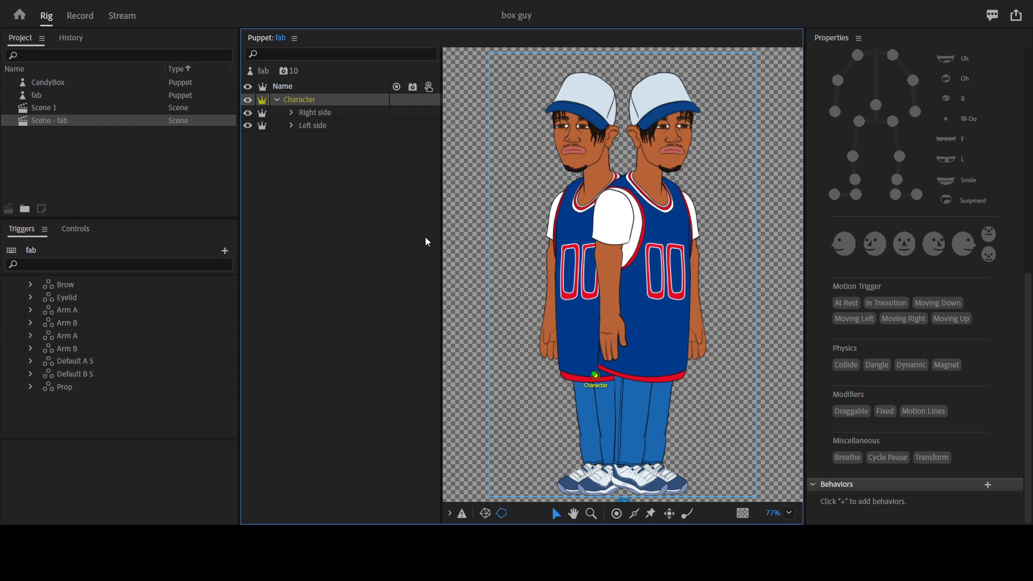
{"action": "mouse_move", "coordinate": [689, 183]}
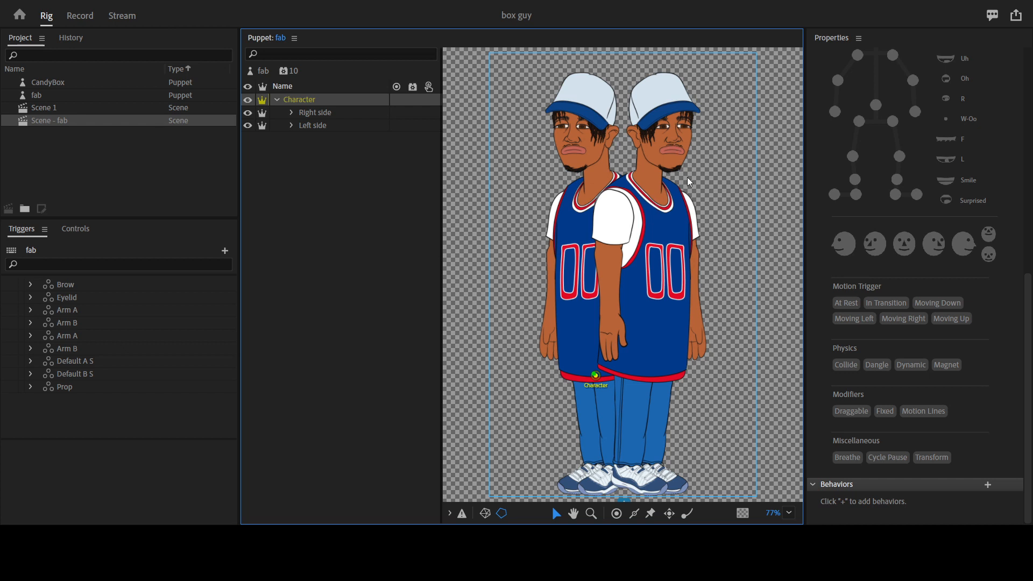
{"action": "mouse_move", "coordinate": [584, 216]}
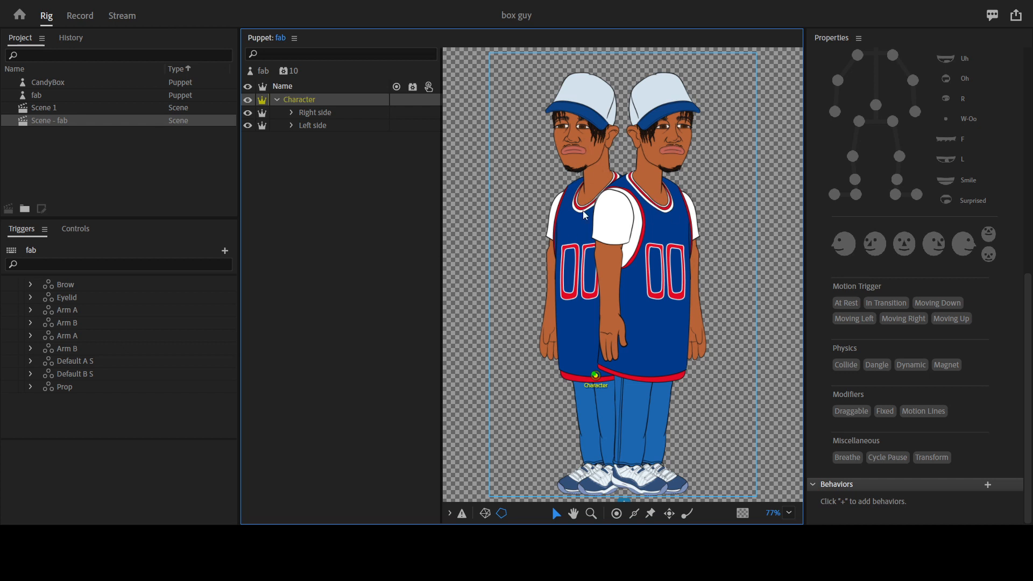
{"action": "mouse_move", "coordinate": [527, 248]}
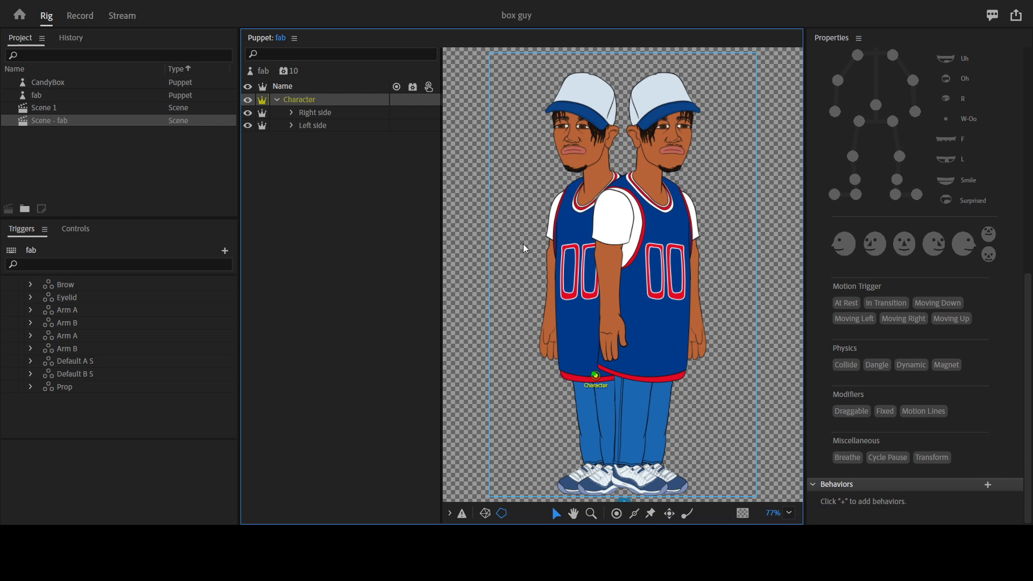
{"action": "mouse_move", "coordinate": [386, 159]}
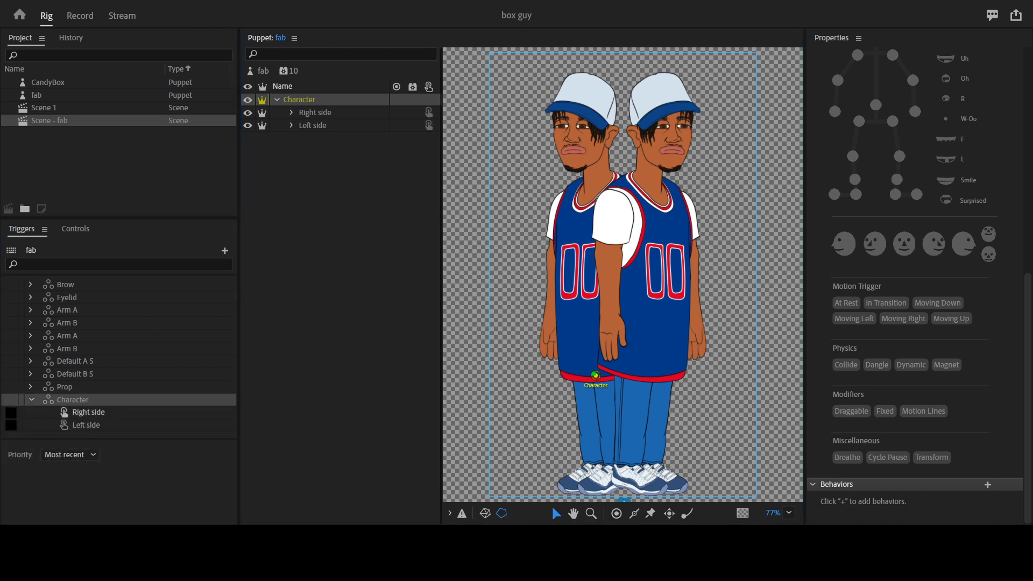
Check Latch for the Right side and Left side triggers, leaving Left side as Default.
{"action": "left_click", "coordinate": [88, 412]}
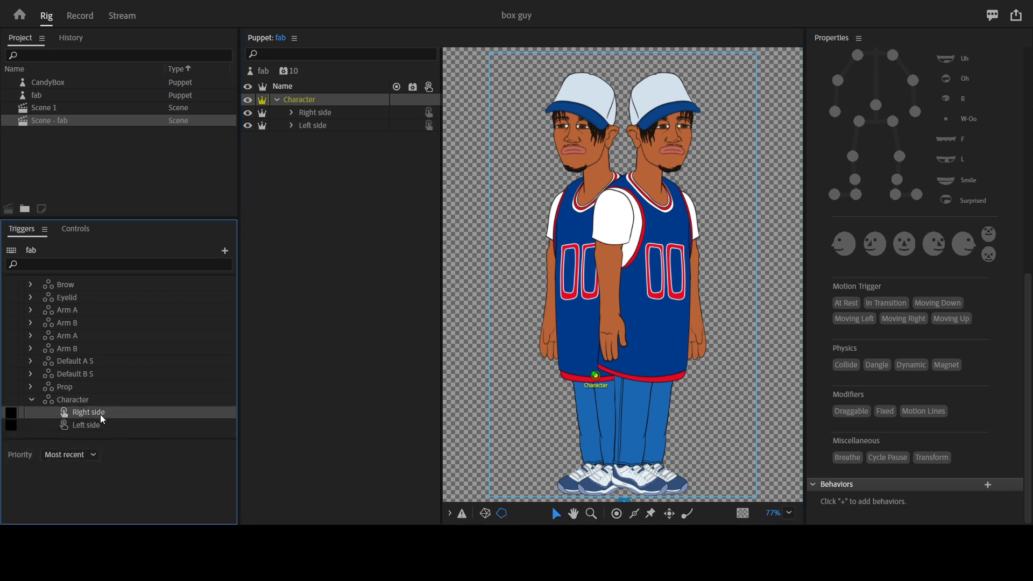
{"action": "left_click", "coordinate": [86, 425]}
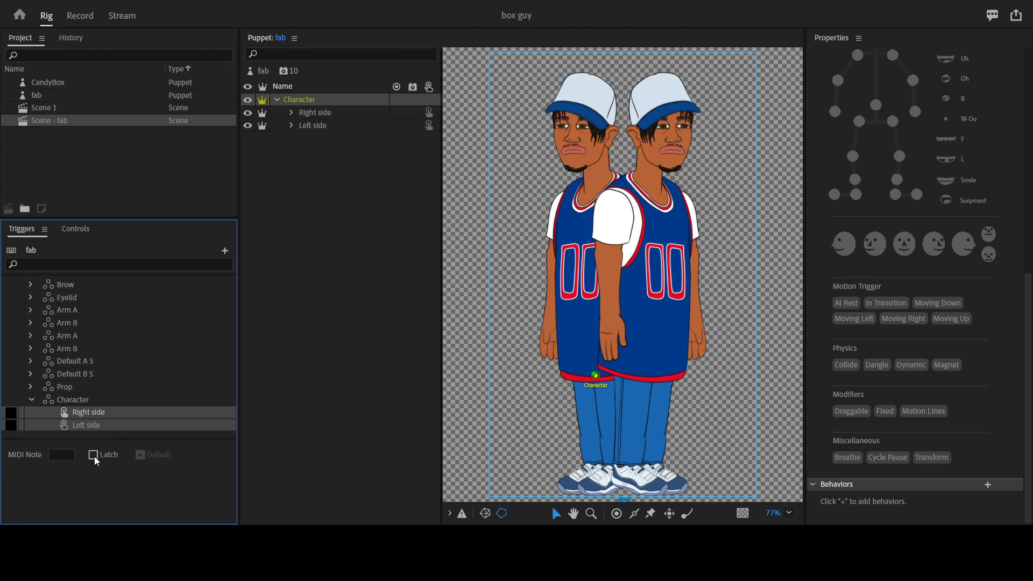
{"action": "left_click", "coordinate": [93, 455]}
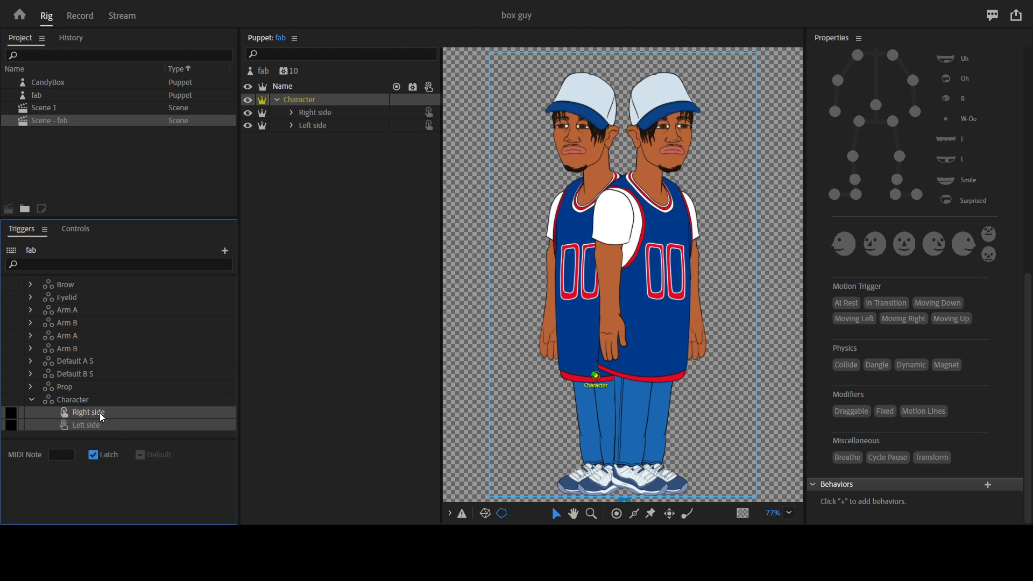
{"action": "mouse_move", "coordinate": [65, 429]}
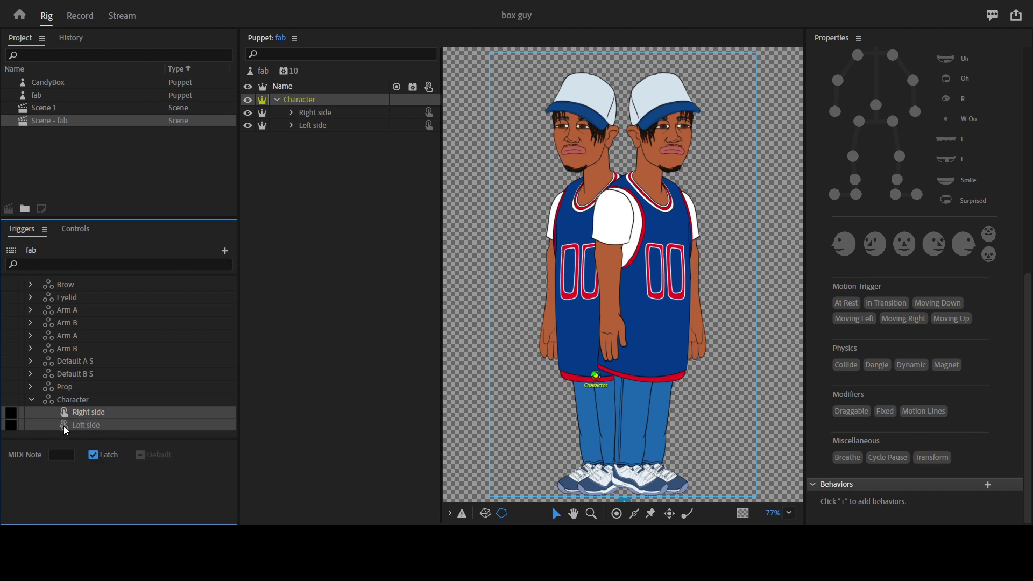
{"action": "left_click", "coordinate": [87, 425]}
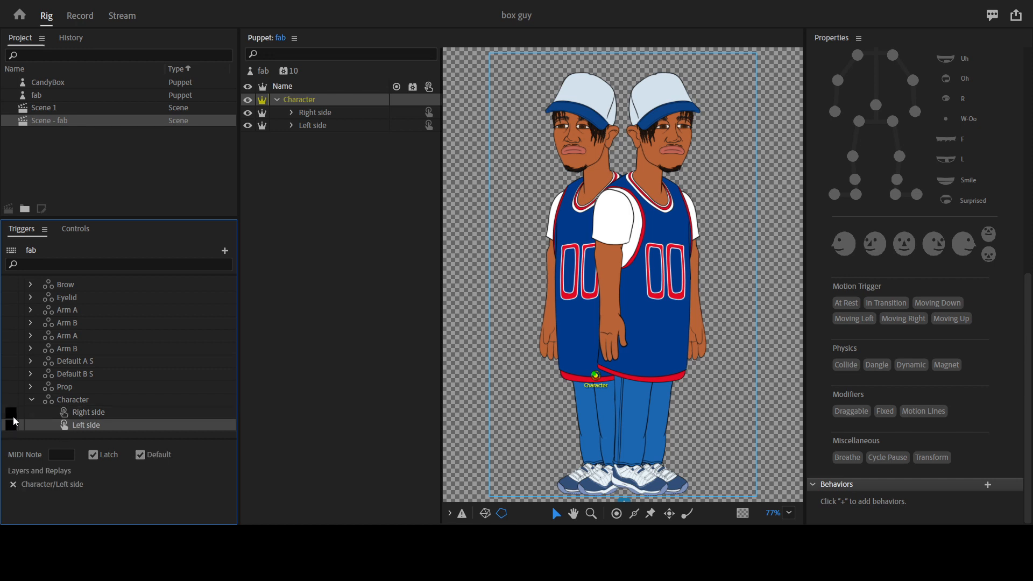
{"action": "left_click", "coordinate": [88, 412]}
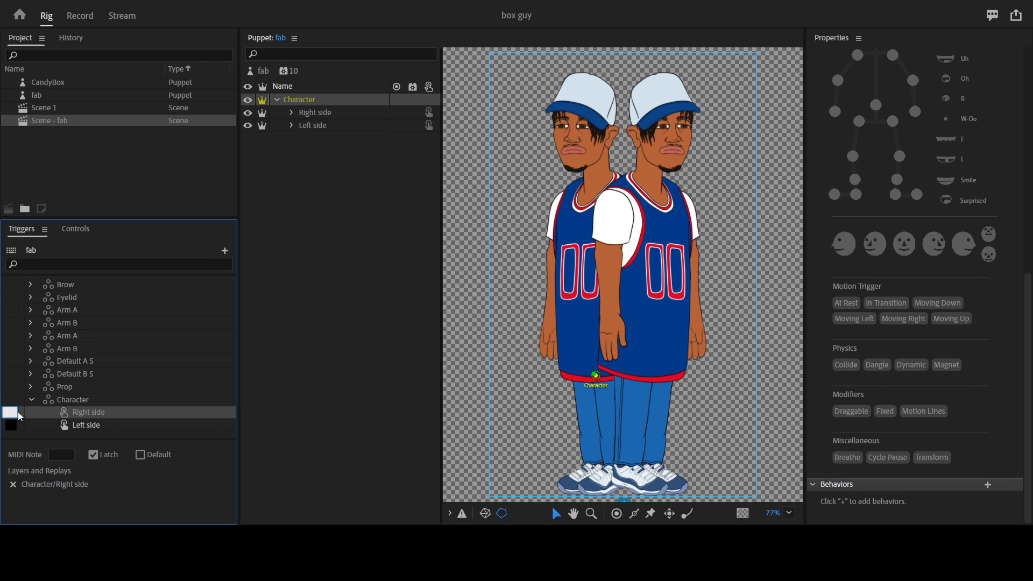
{"action": "mouse_move", "coordinate": [26, 421]}
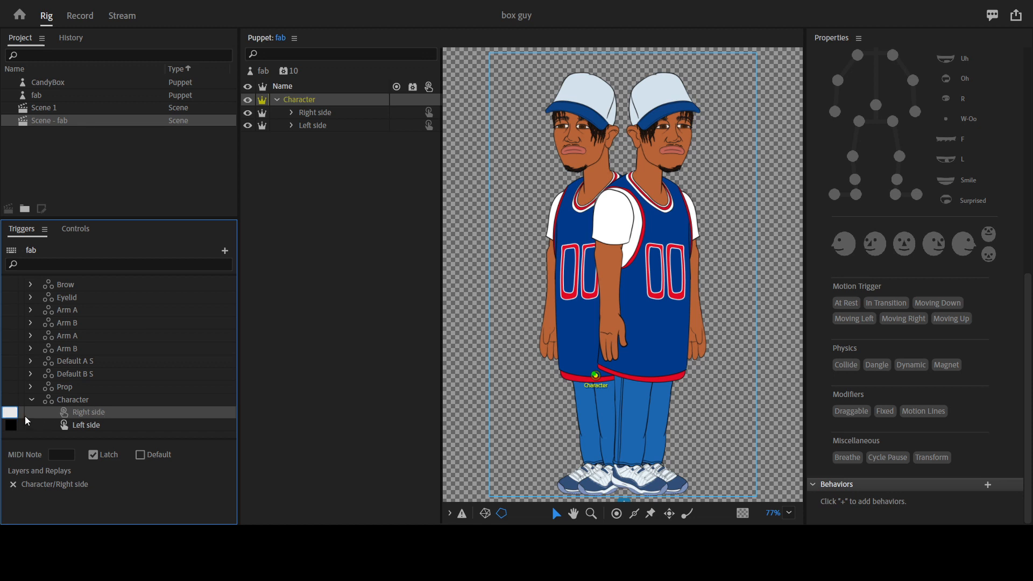
{"action": "mouse_move", "coordinate": [76, 402]}
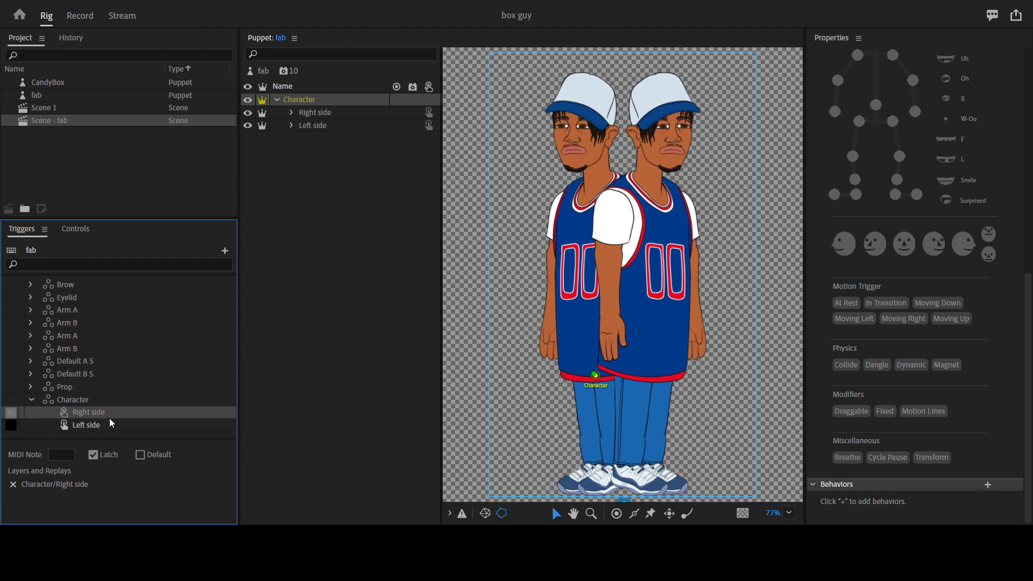
{"action": "mouse_move", "coordinate": [238, 304]}
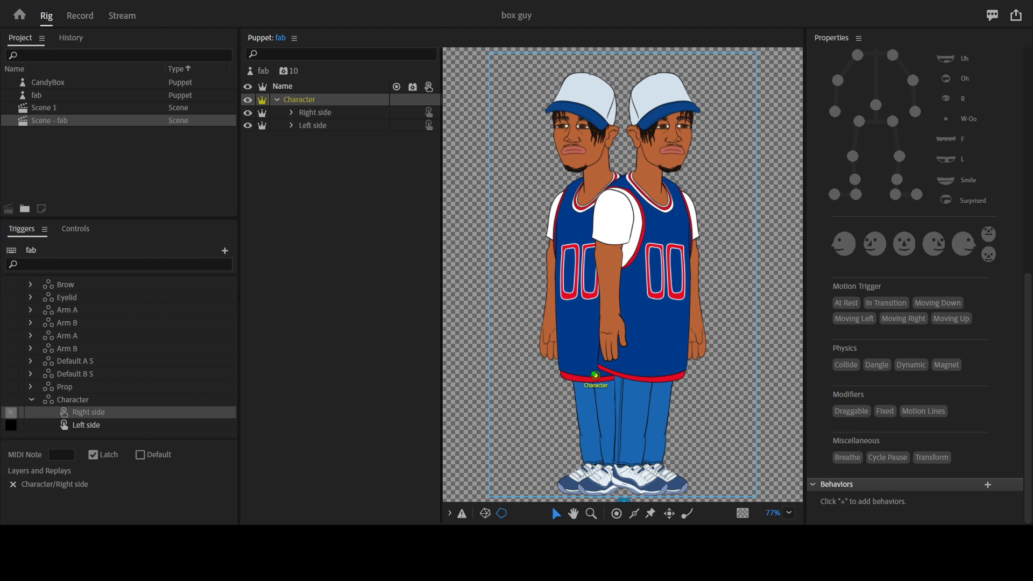
Switch to the Record workspace to view the scene timeline.
{"action": "left_click", "coordinate": [80, 15]}
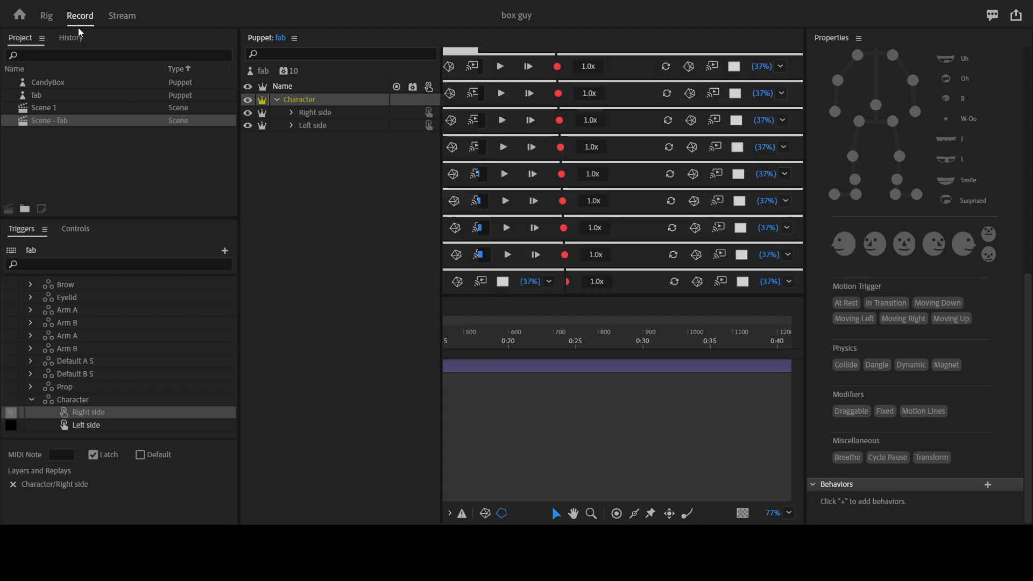
{"action": "mouse_move", "coordinate": [140, 69]}
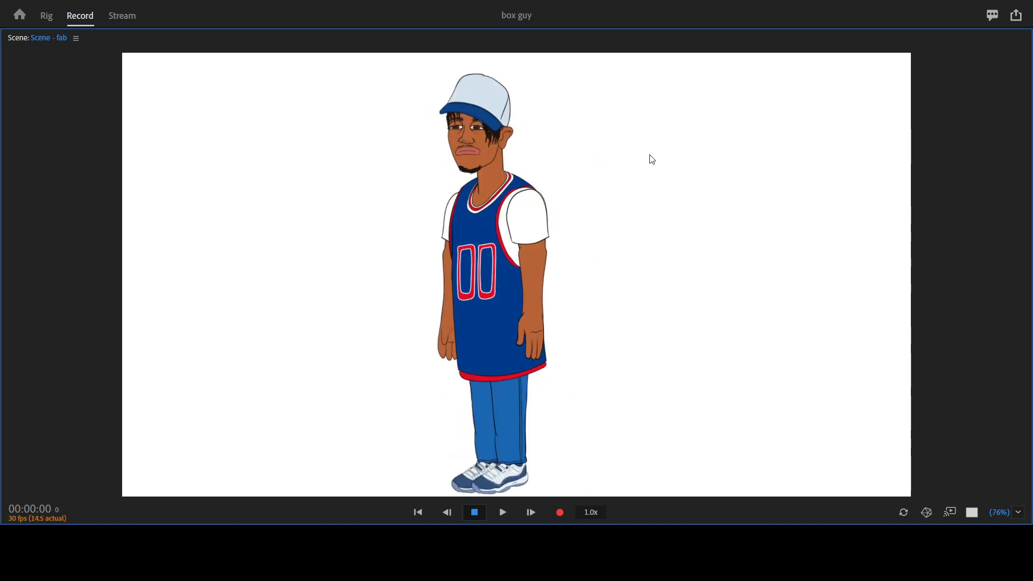
{"action": "mouse_move", "coordinate": [563, 166]}
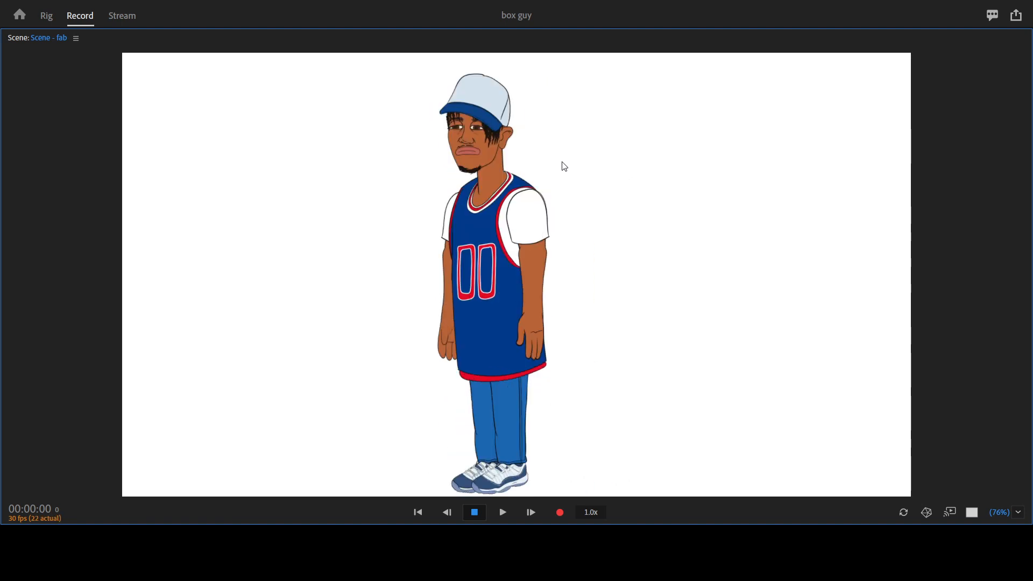